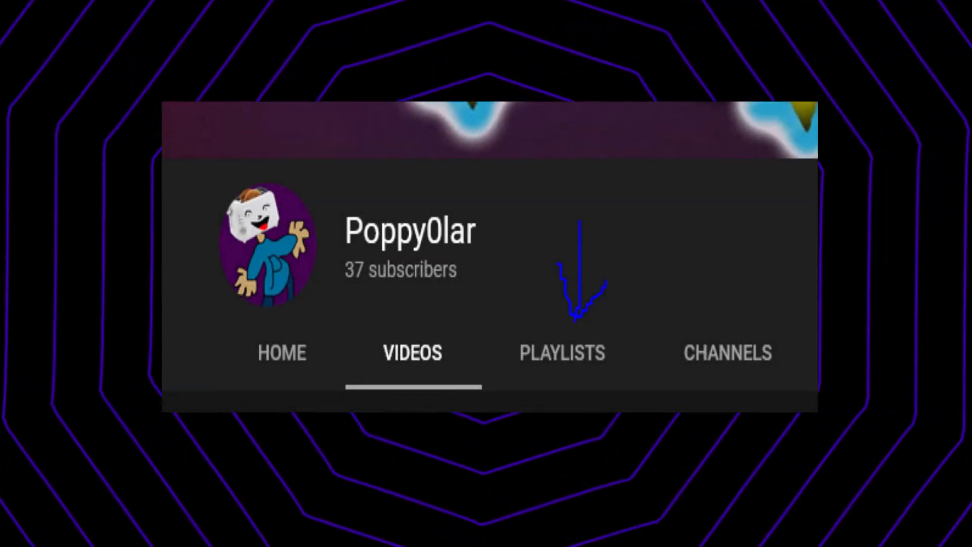
# Step: Show the channel's created playlists, including 'Past Livestreams' and 'Songs I listen to'
pyautogui.click(561, 352)
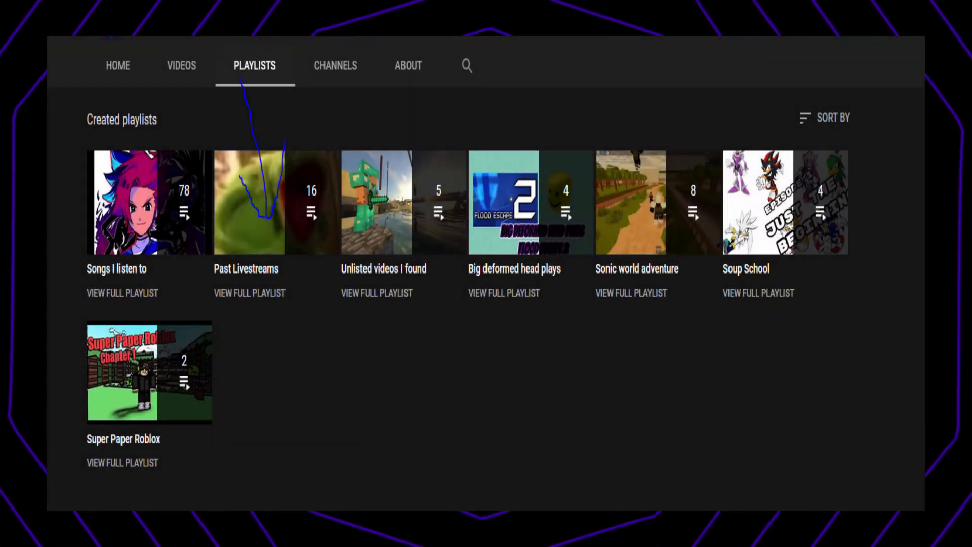